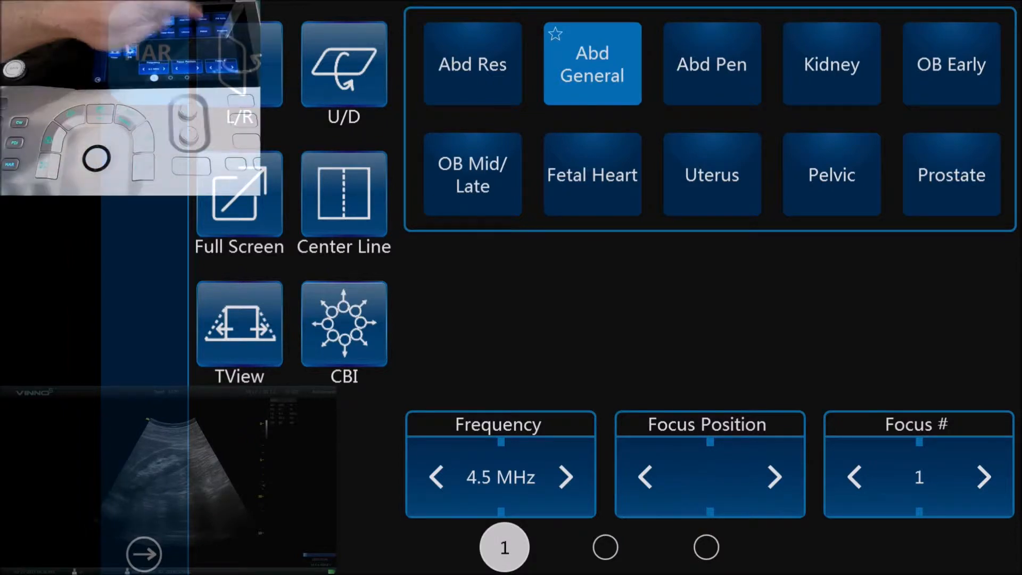
Switch the exam preset from Abd General to Kidney.
click(830, 65)
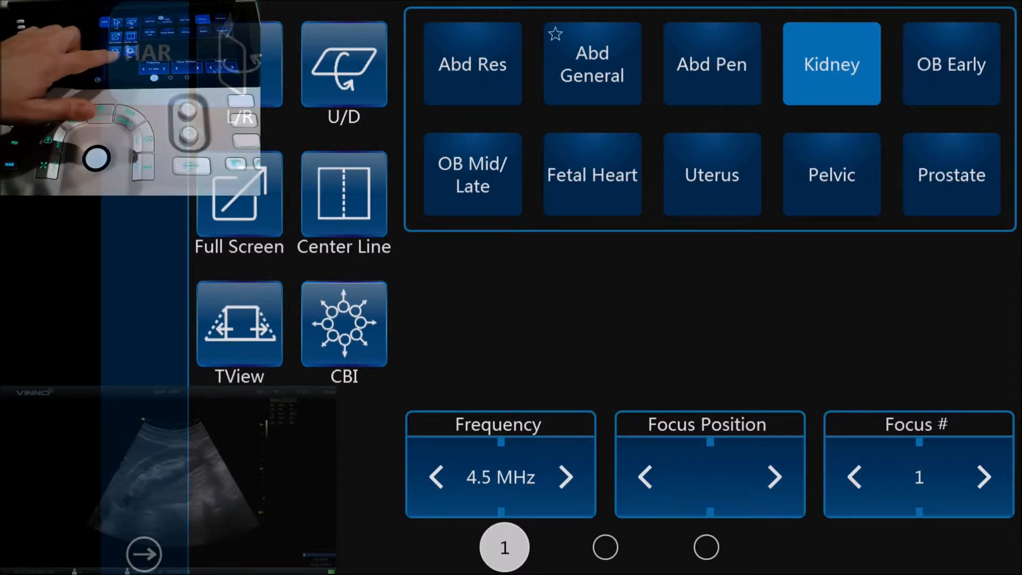
Set frequency to 5 MHz with focus number 1, then go to settings page 2.
click(565, 477)
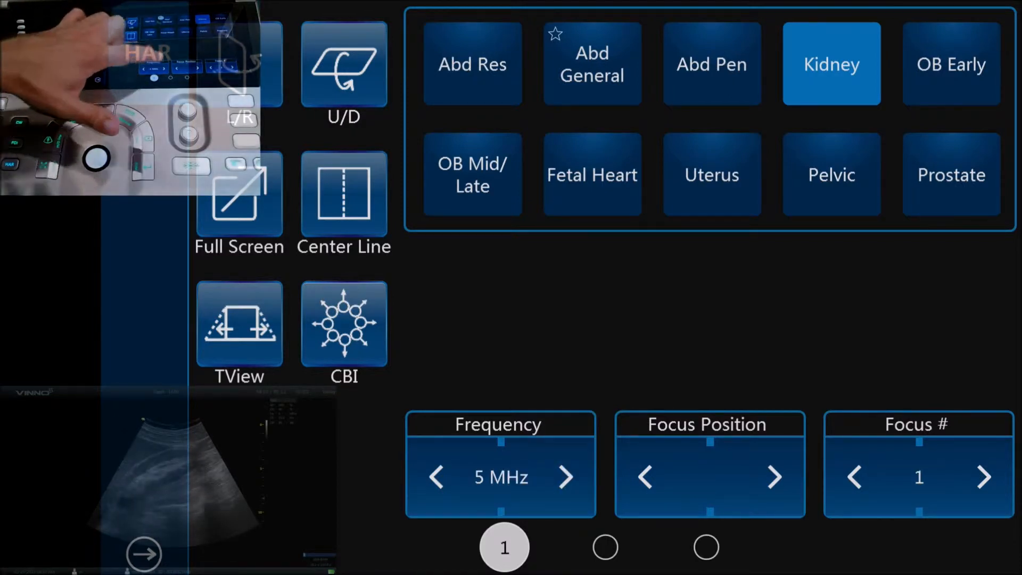
click(566, 476)
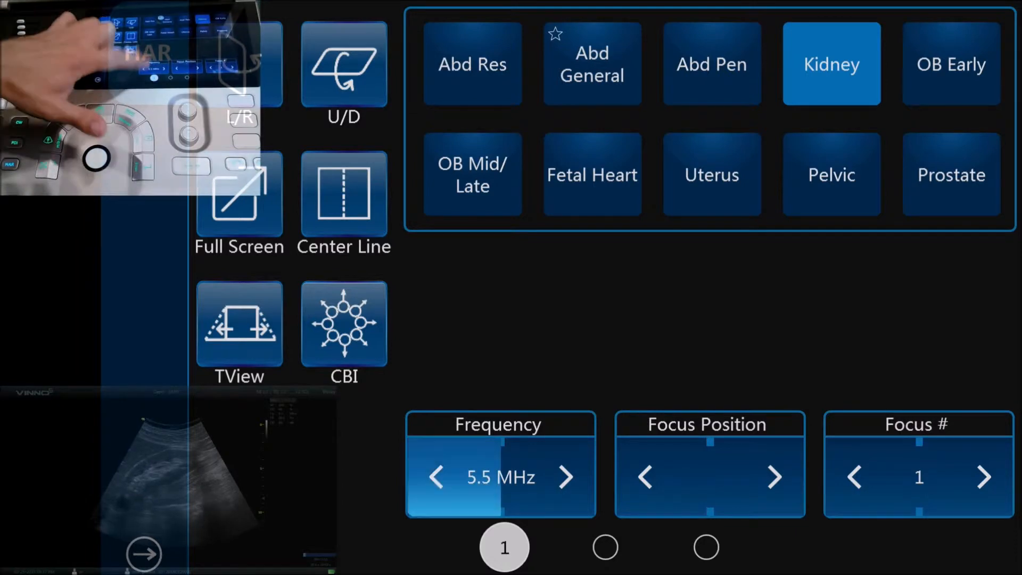
click(436, 477)
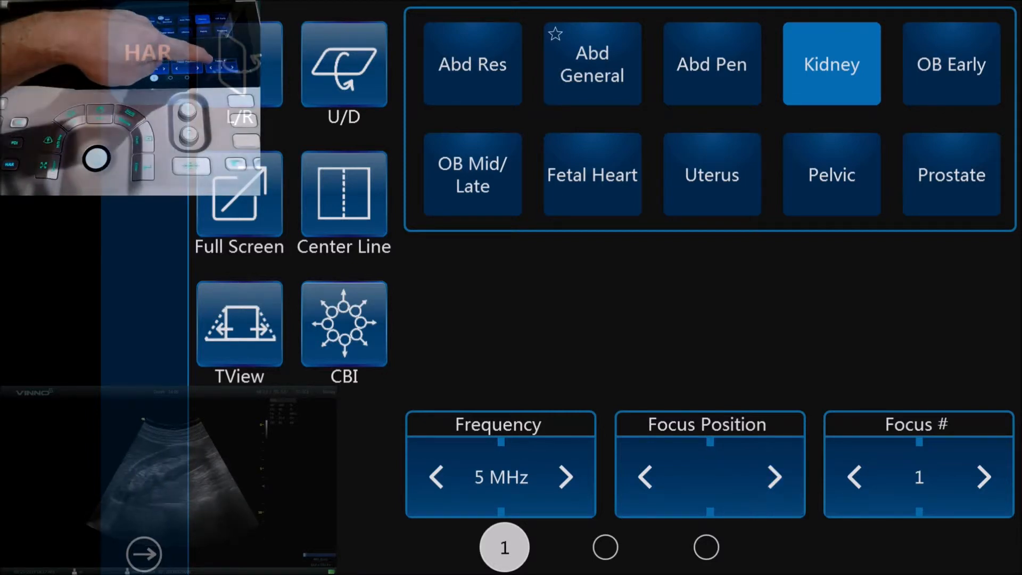
click(982, 478)
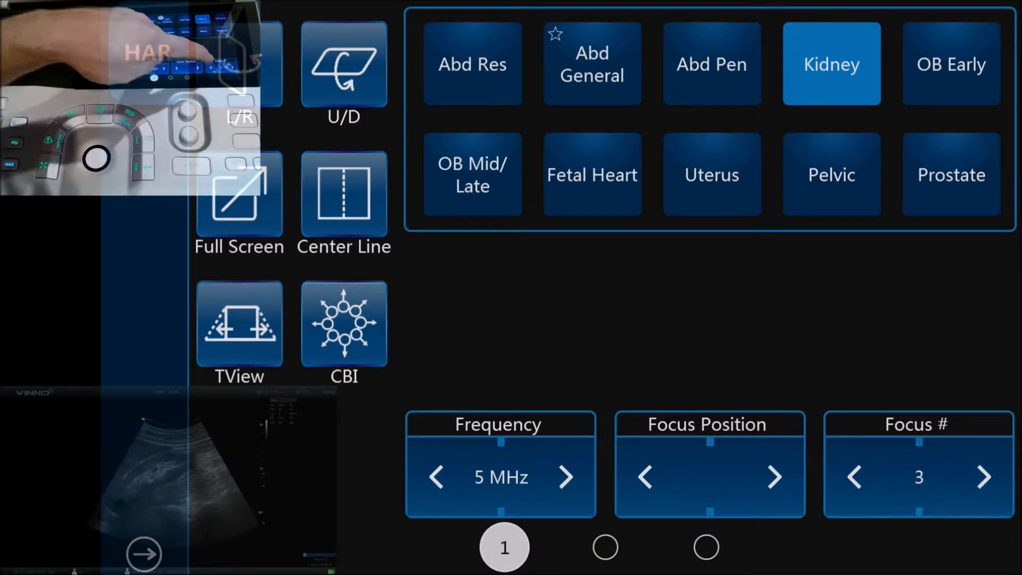
click(855, 477)
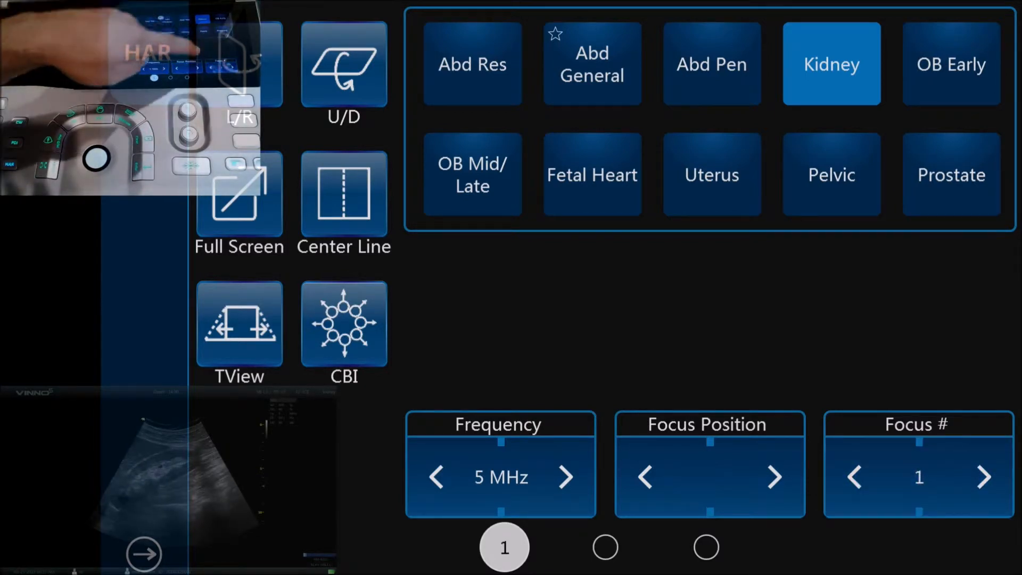
click(605, 545)
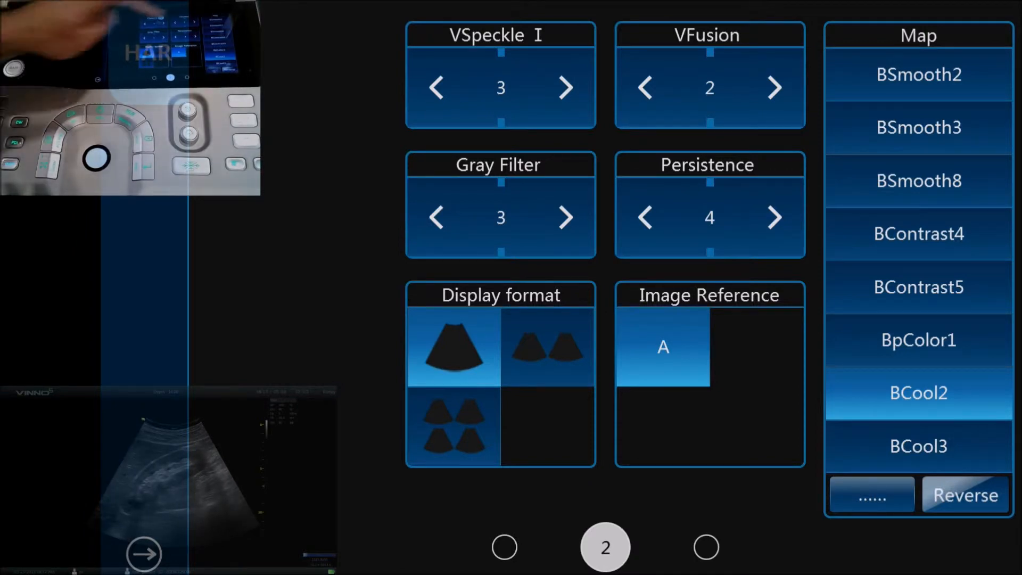
Set VFusion to 0 and switch to the dual A/B display format.
click(773, 88)
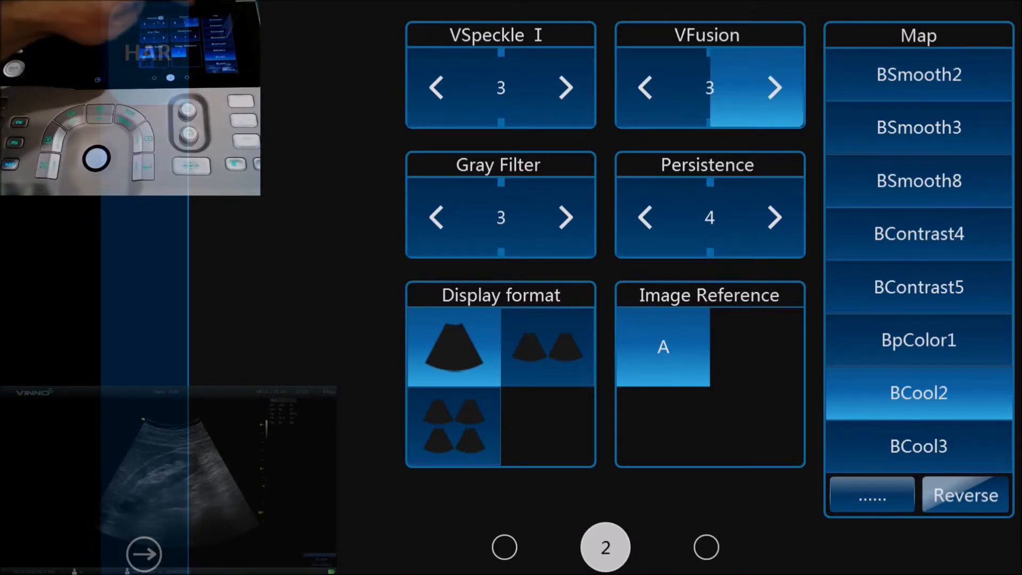
click(774, 87)
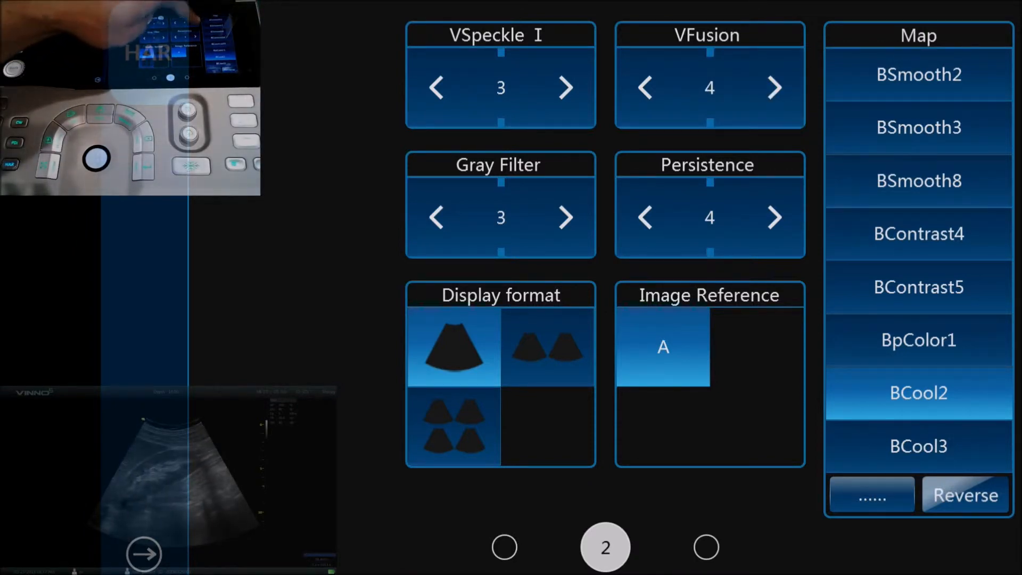
click(773, 86)
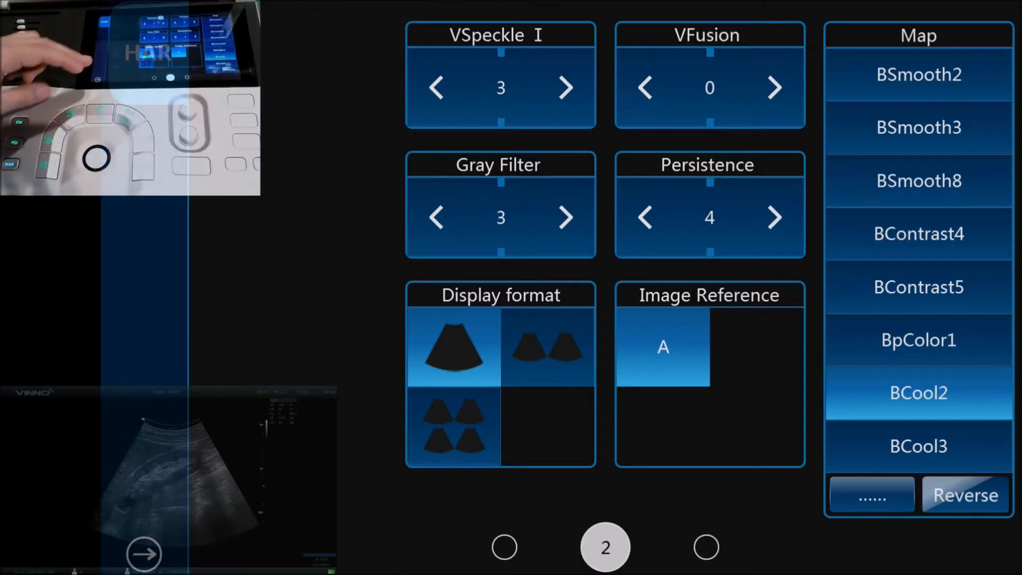
click(547, 350)
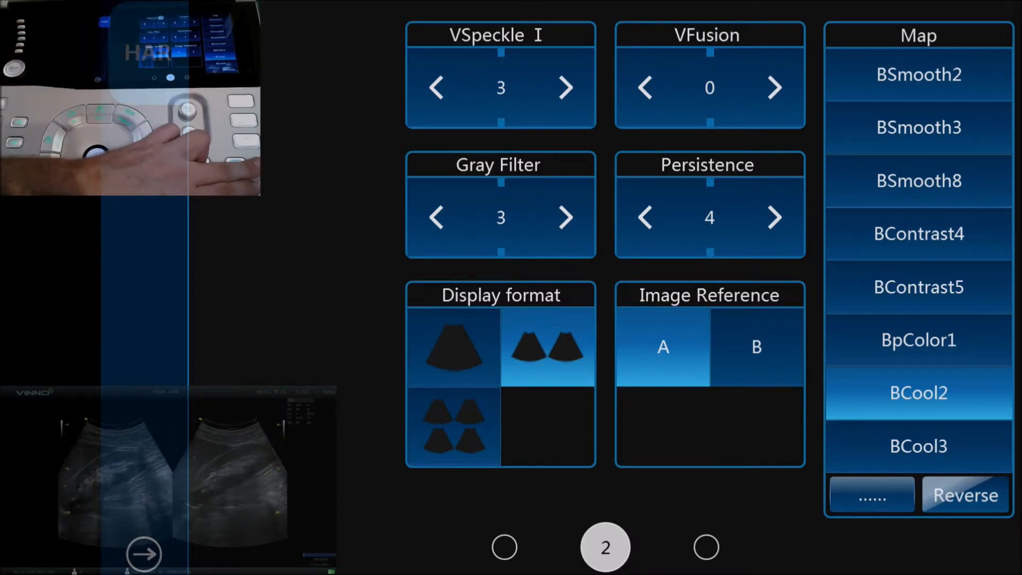
Make image B the active reference and show settings page 3.
click(755, 346)
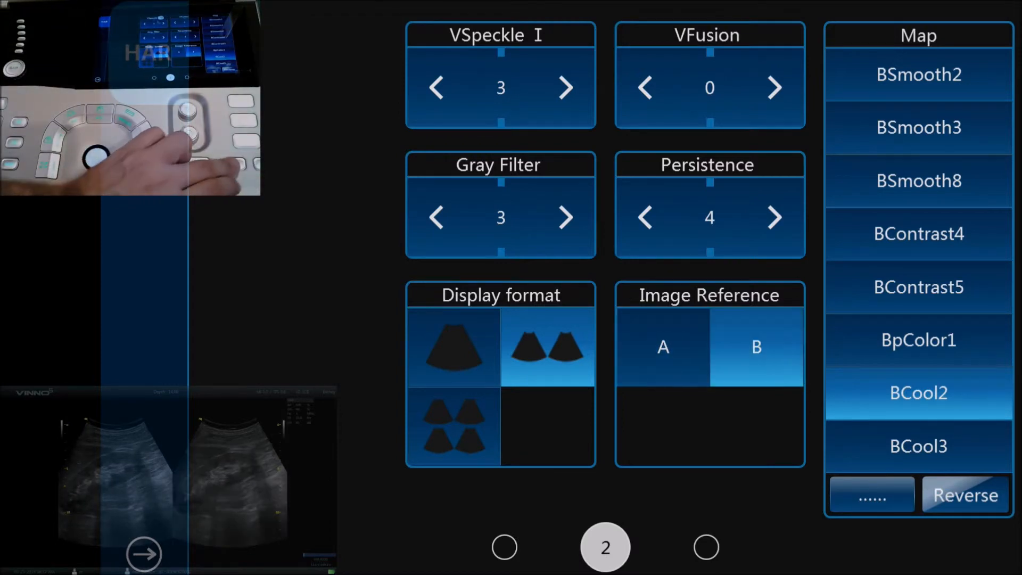
click(663, 346)
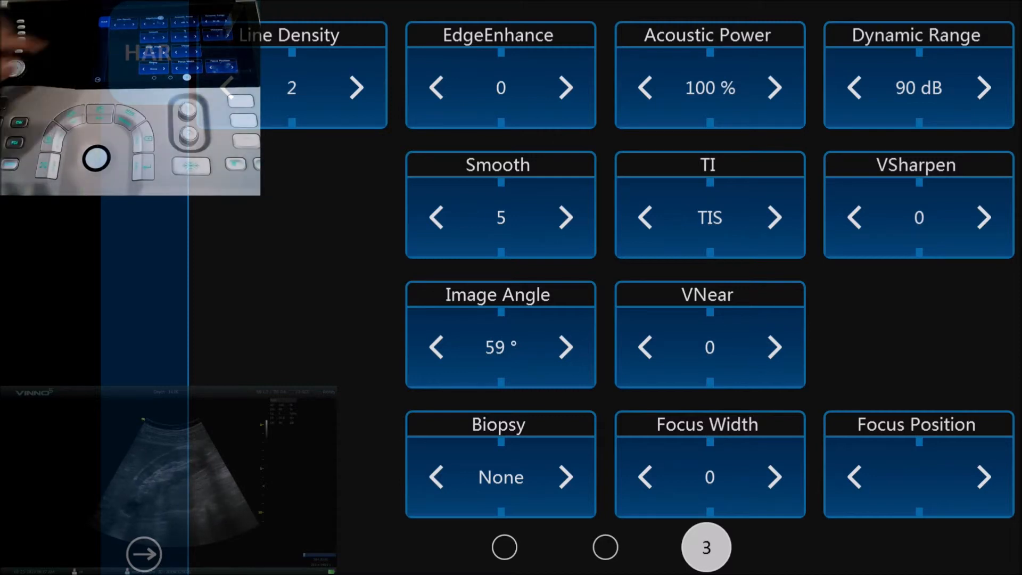
Raise Line Density from 2 to 3 and create a new User1 preset tile.
click(353, 86)
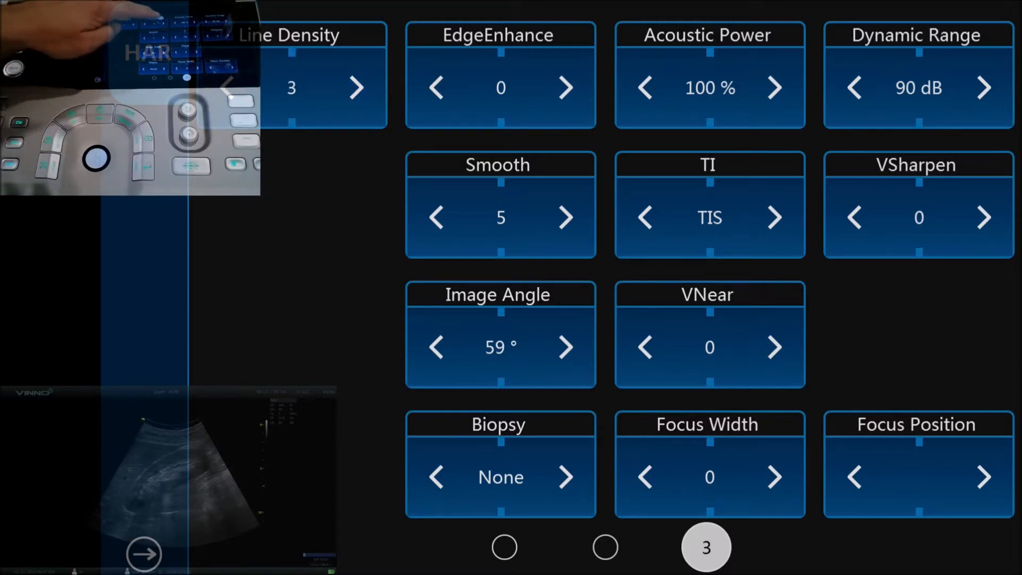
click(565, 88)
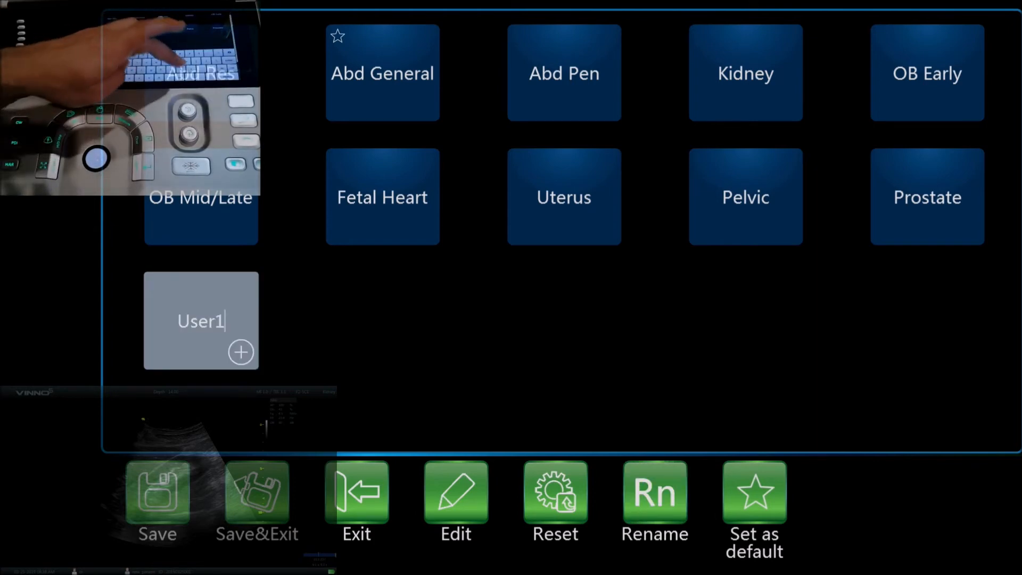
Replace the User1 preset name with 'kidney2' and confirm it.
text(ki)
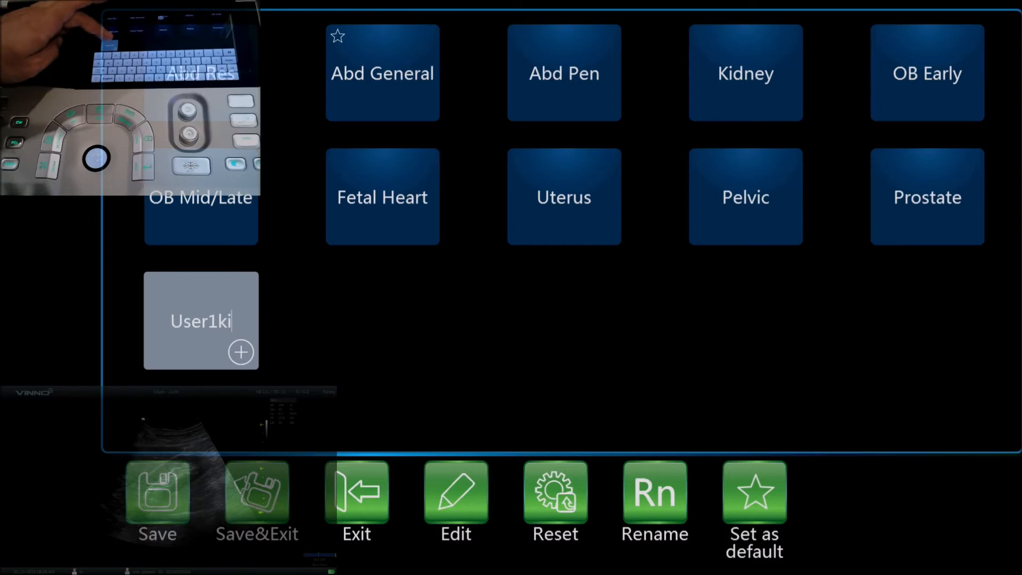
key(ctrl+a)
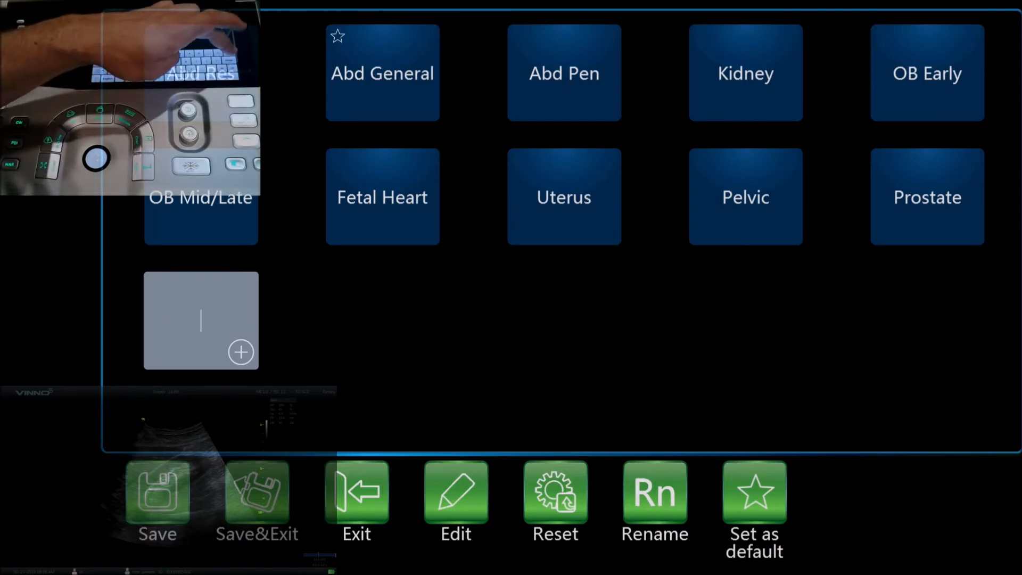
text(ki)
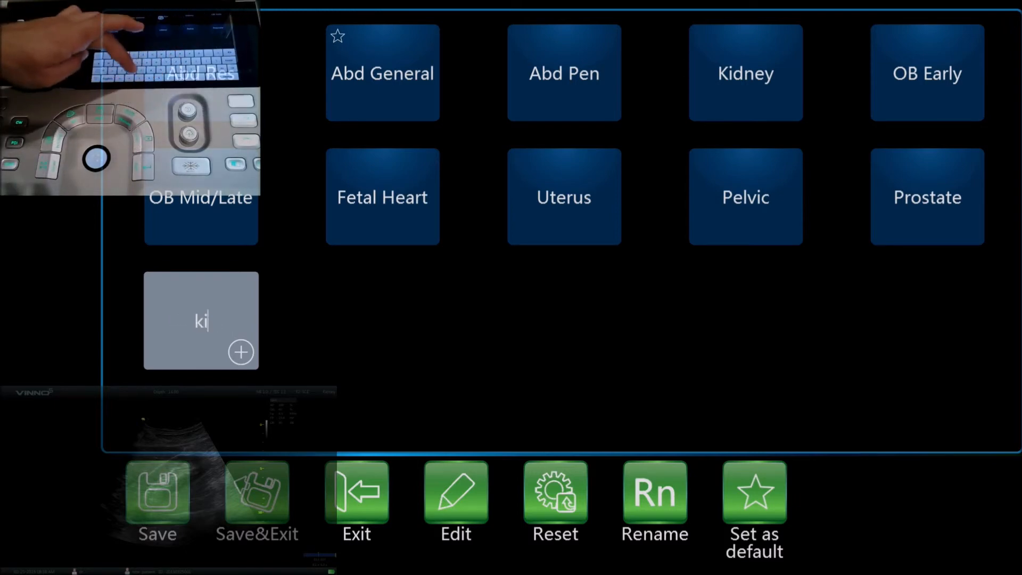
text(dney2)
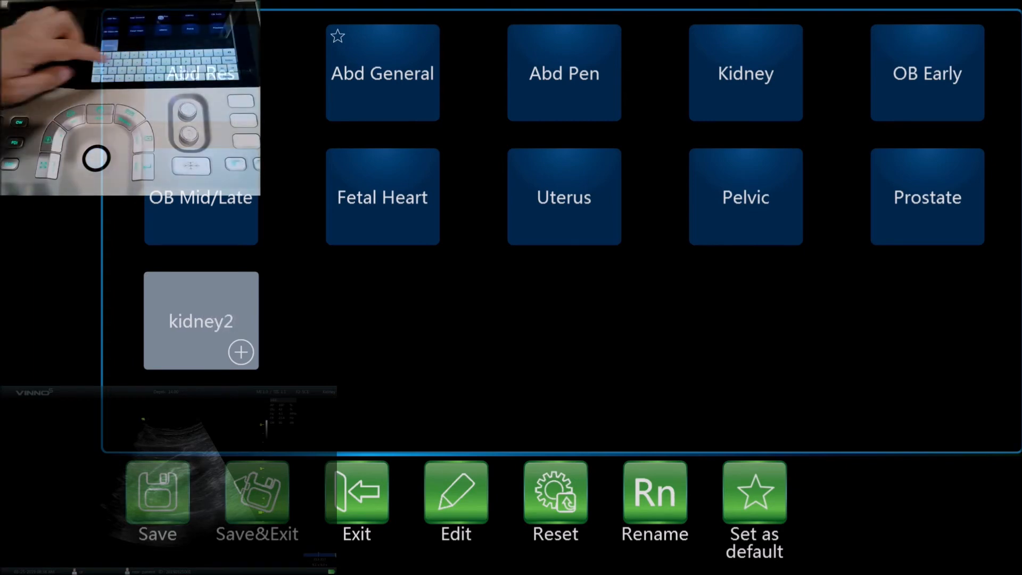
click(200, 321)
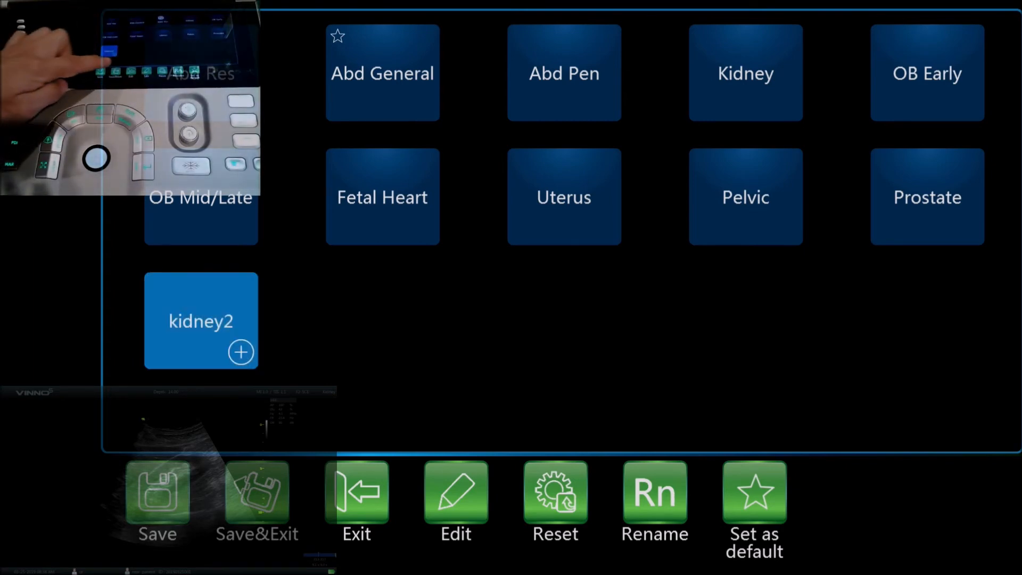